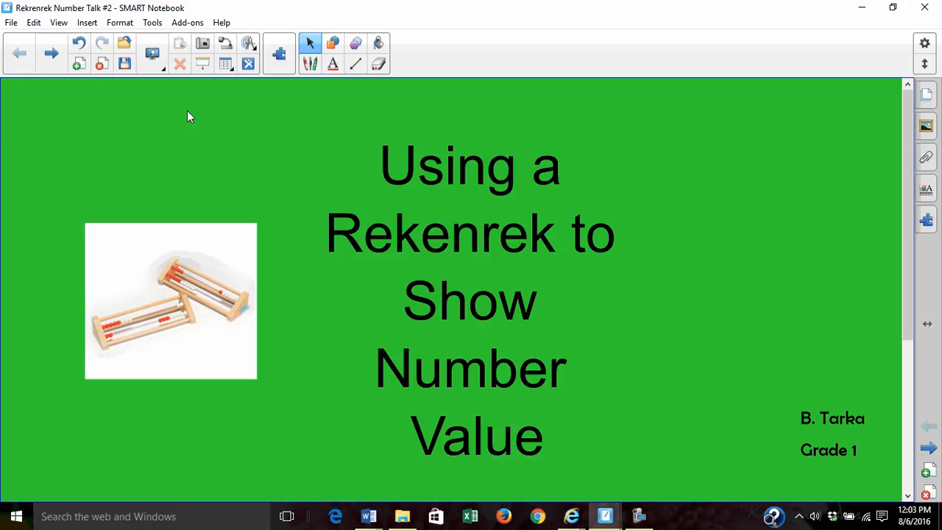
{"action": "mouse_move", "coordinate": [562, 302]}
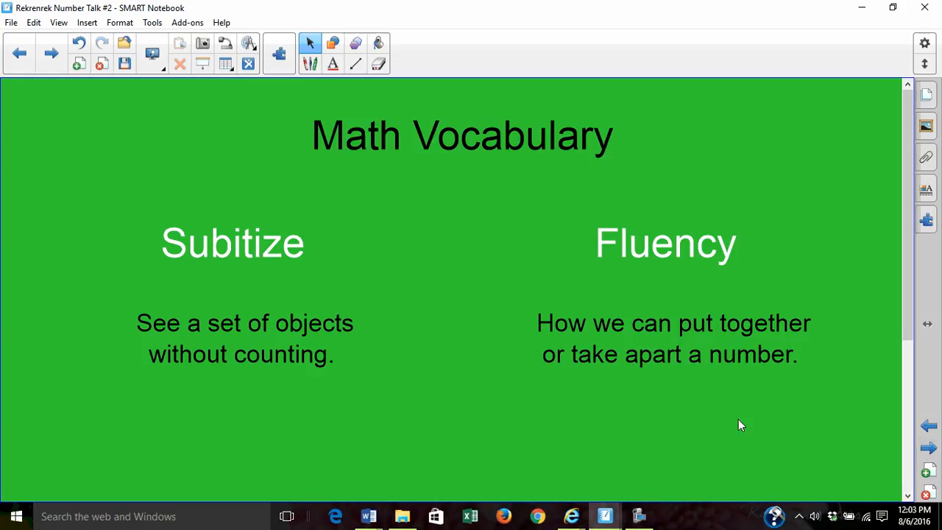
{"action": "mouse_move", "coordinate": [739, 426]}
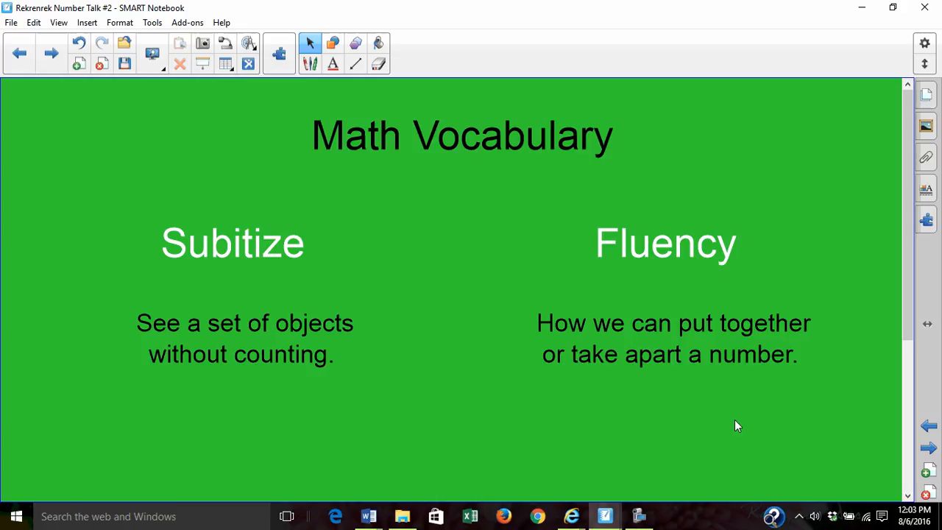
{"action": "mouse_move", "coordinate": [165, 277]}
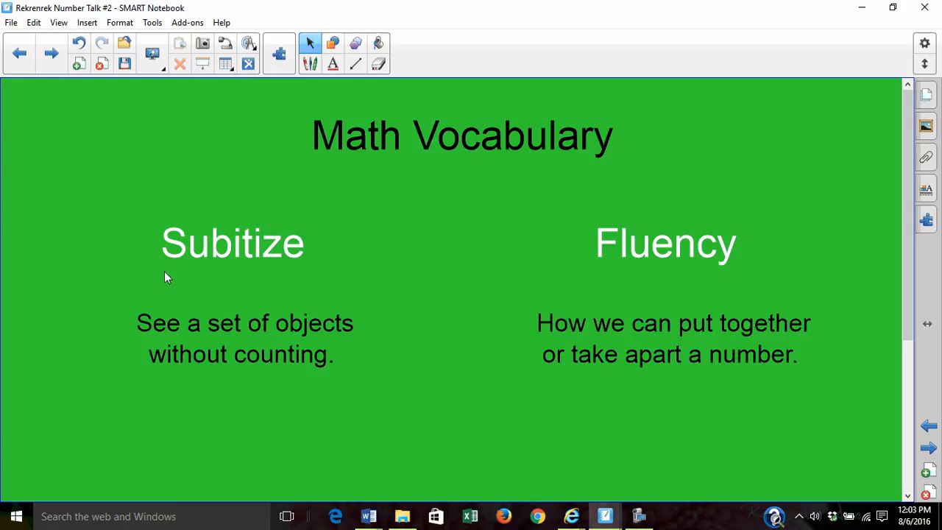
{"action": "mouse_move", "coordinate": [304, 258]}
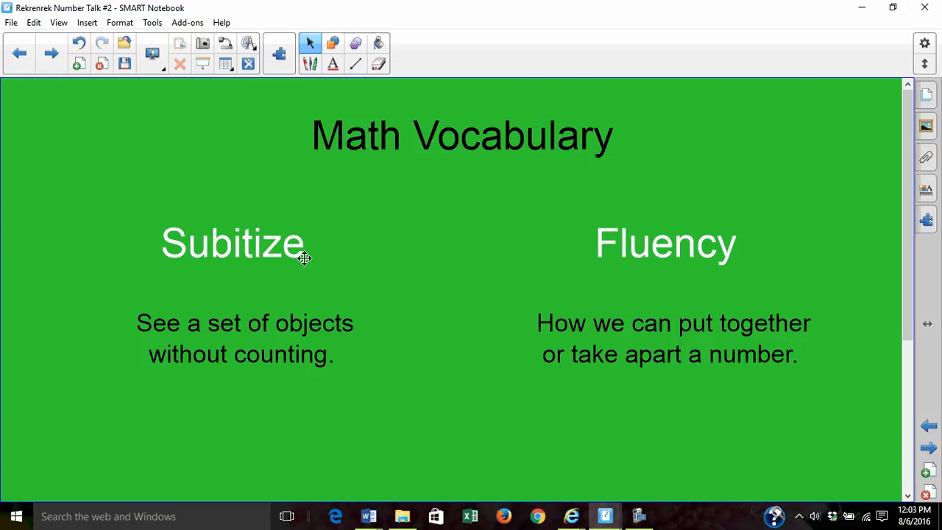
{"action": "mouse_move", "coordinate": [228, 291]}
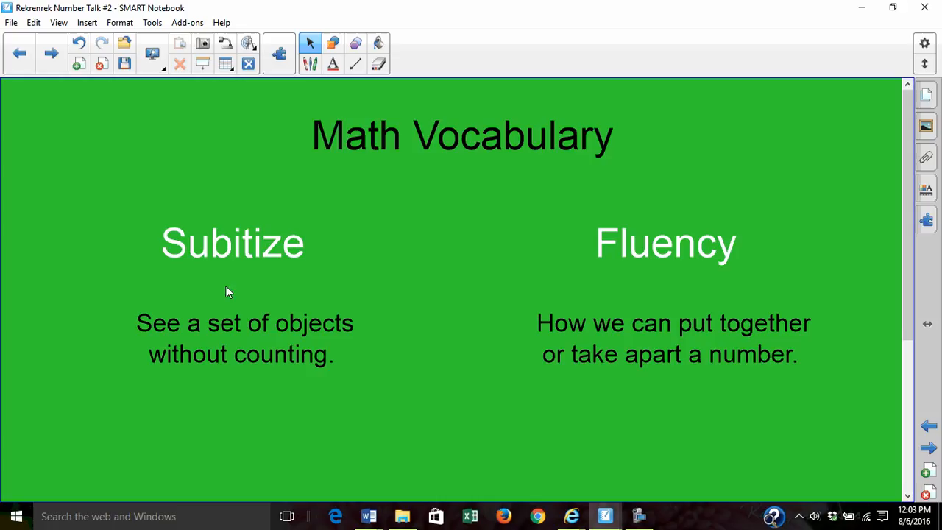
{"action": "mouse_move", "coordinate": [332, 277]}
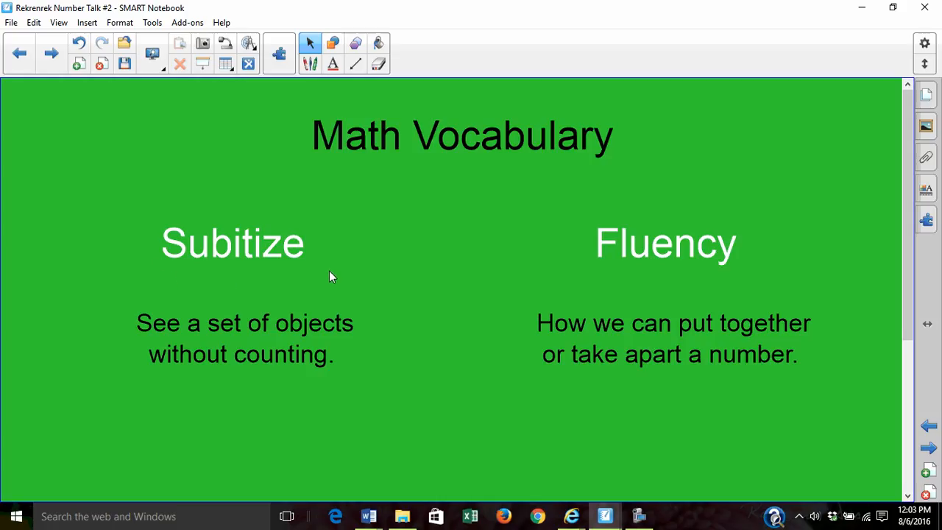
{"action": "mouse_move", "coordinate": [147, 415]}
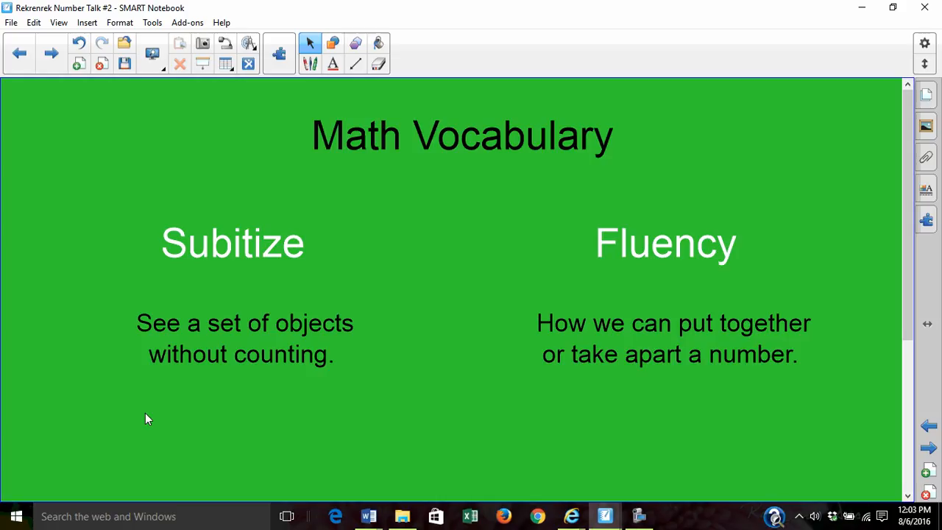
{"action": "mouse_move", "coordinate": [615, 274]}
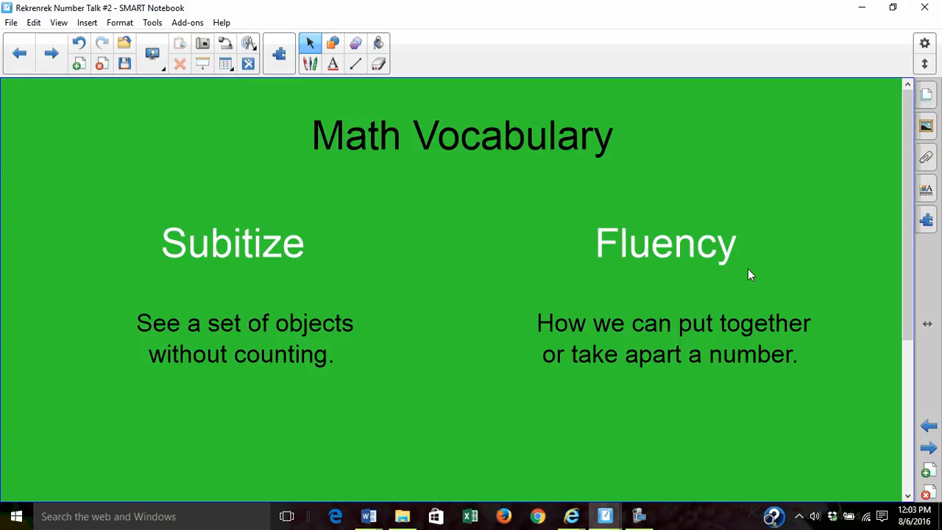
{"action": "mouse_move", "coordinate": [592, 278]}
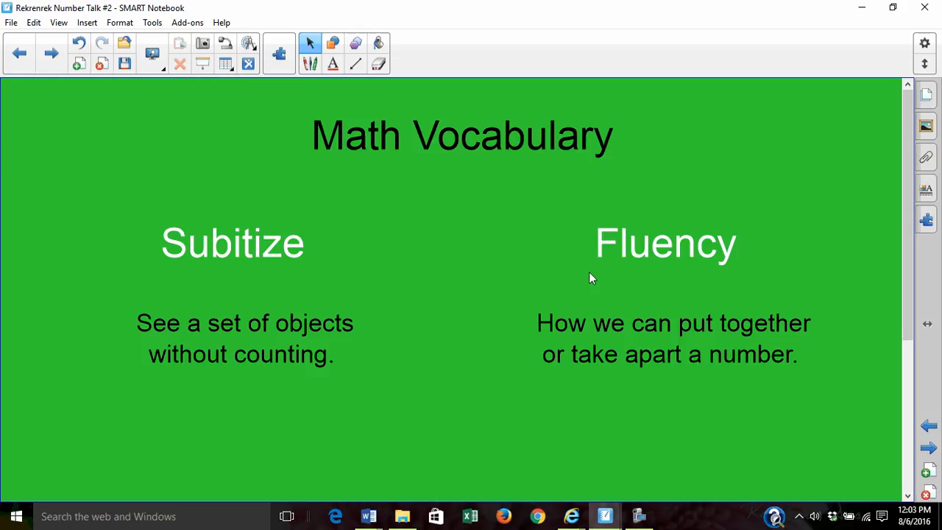
{"action": "mouse_move", "coordinate": [736, 275]}
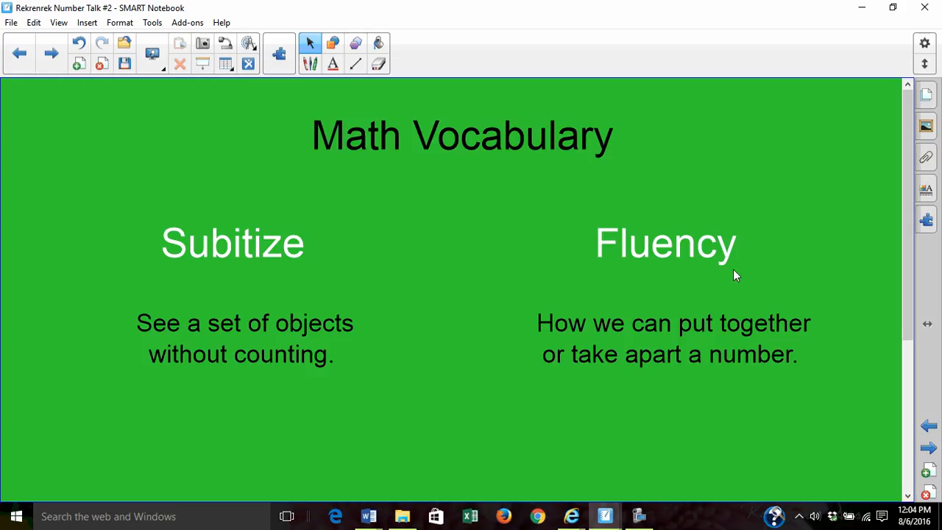
{"action": "mouse_move", "coordinate": [571, 458]}
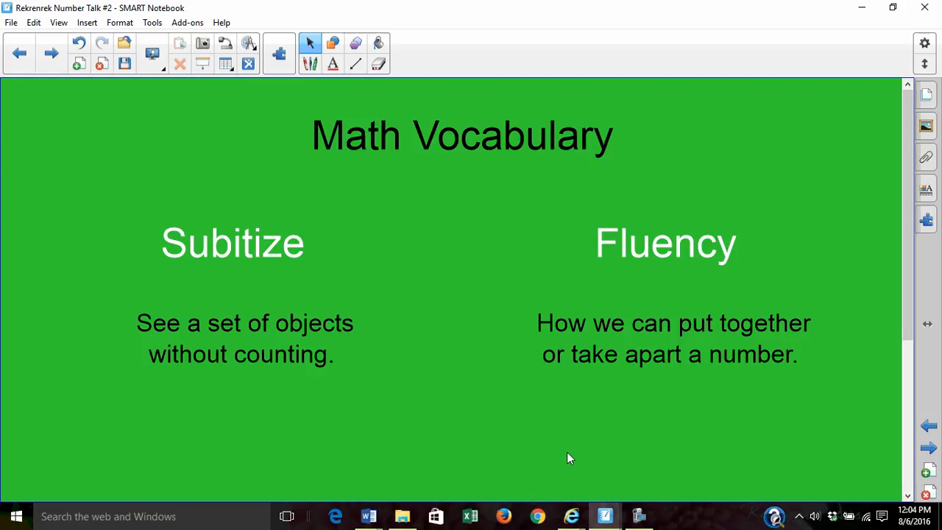
{"action": "mouse_move", "coordinate": [594, 471]}
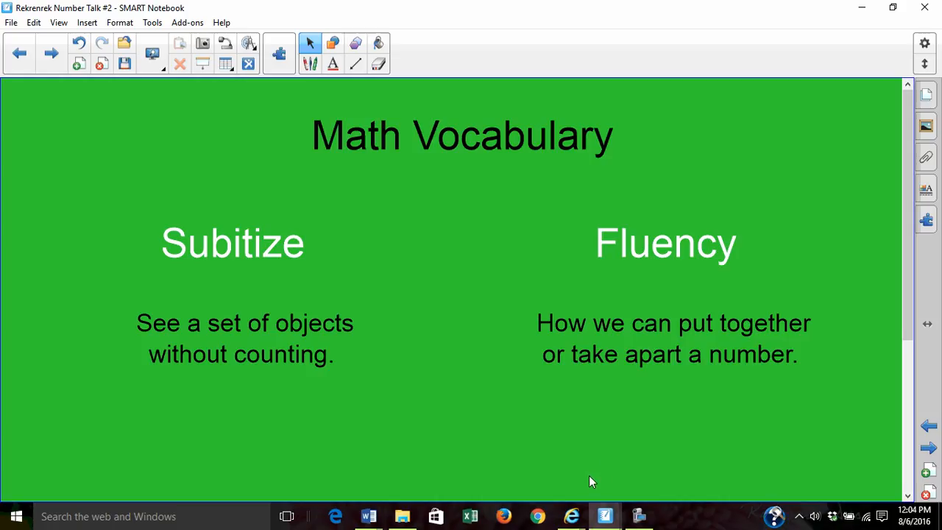
{"action": "mouse_move", "coordinate": [630, 464]}
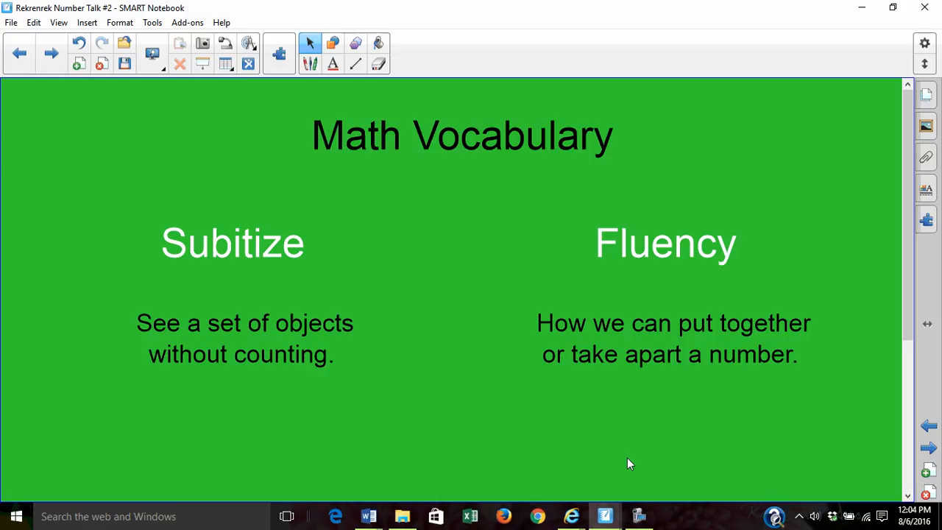
{"action": "mouse_move", "coordinate": [678, 414]}
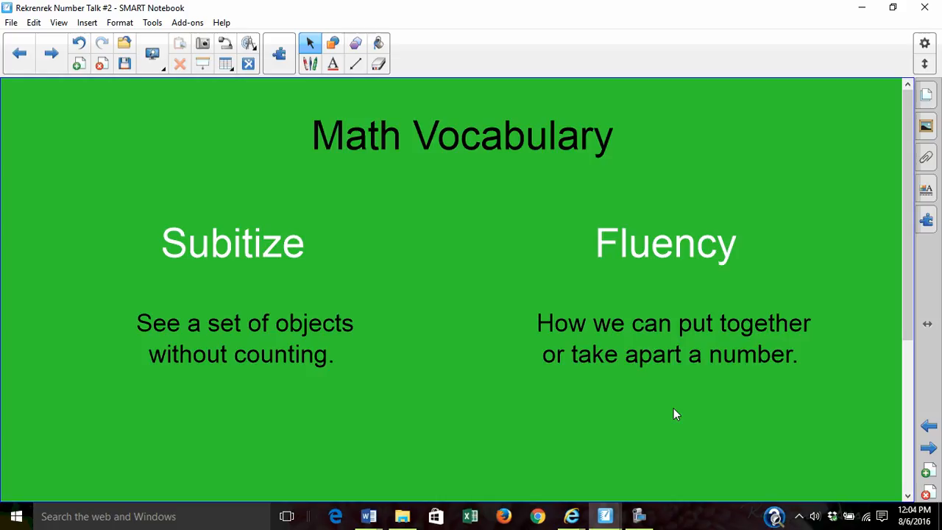
{"action": "mouse_move", "coordinate": [681, 415]}
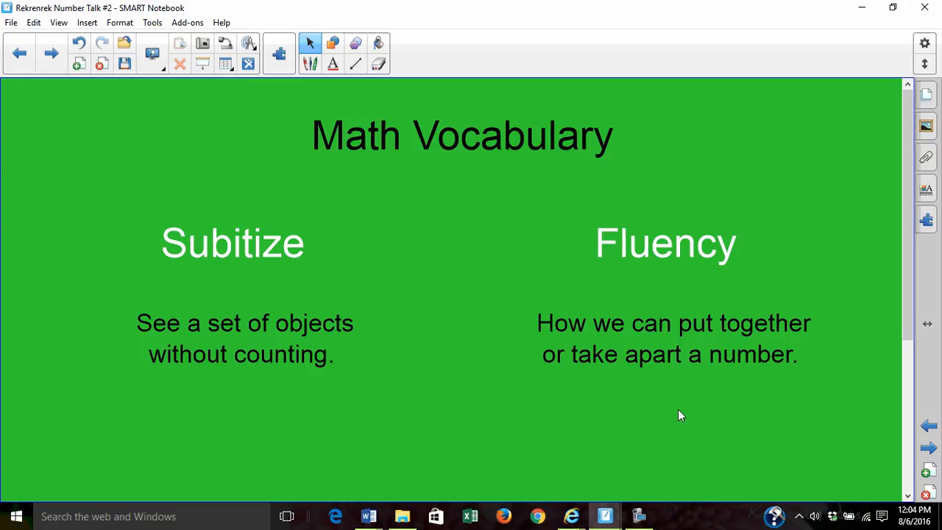
{"action": "left_click", "coordinate": [50, 53]}
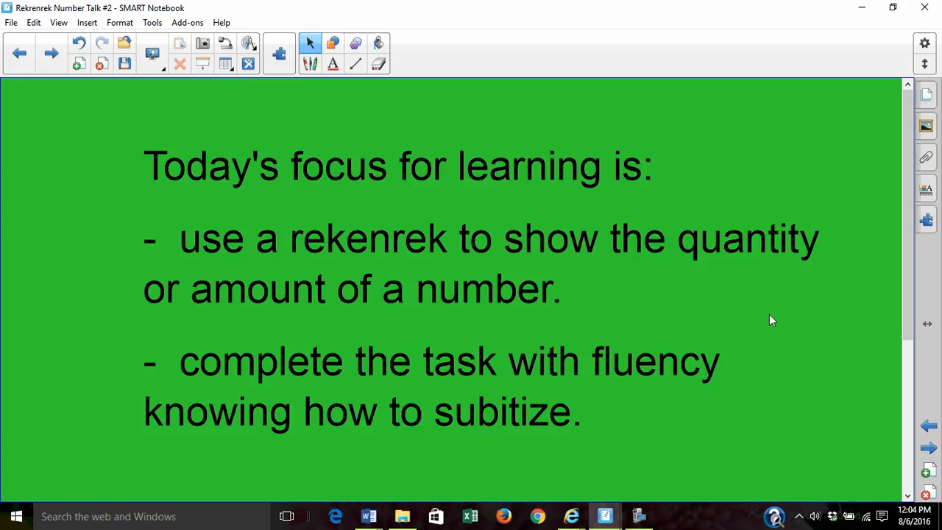
{"action": "mouse_move", "coordinate": [773, 362]}
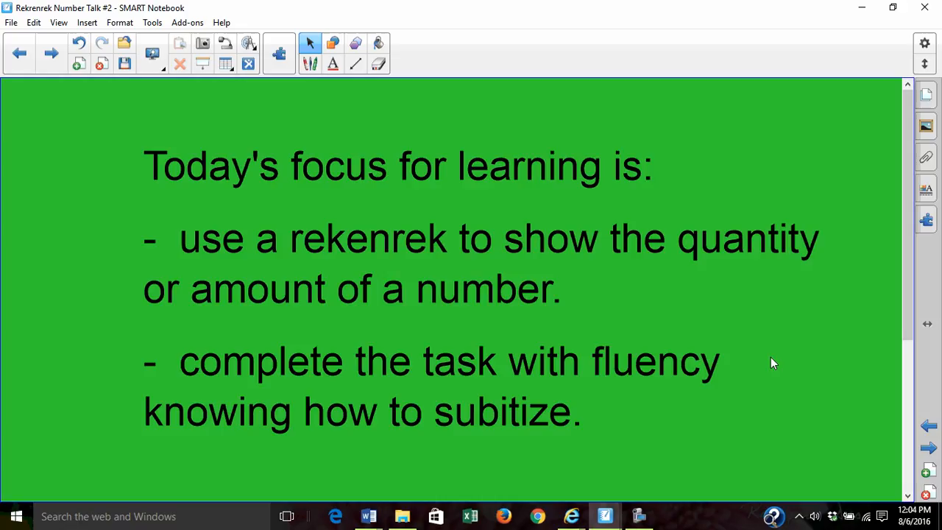
{"action": "mouse_move", "coordinate": [615, 448]}
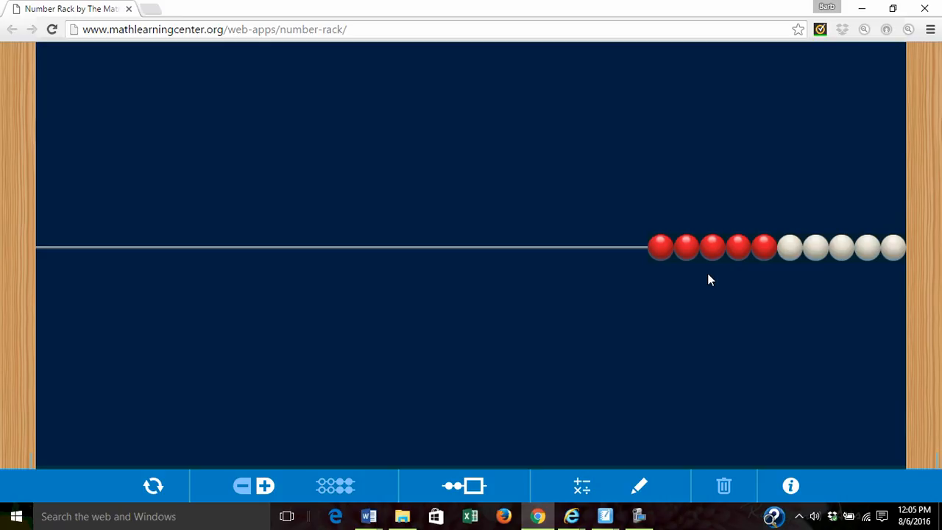
{"action": "mouse_move", "coordinate": [659, 258]}
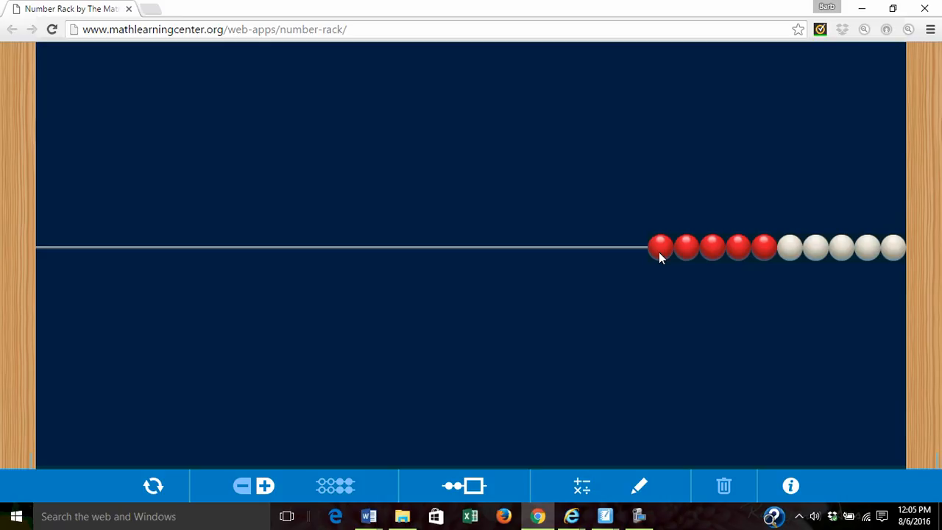
{"action": "left_click_drag", "start_coordinate": [660, 248], "coordinate": [621, 247]}
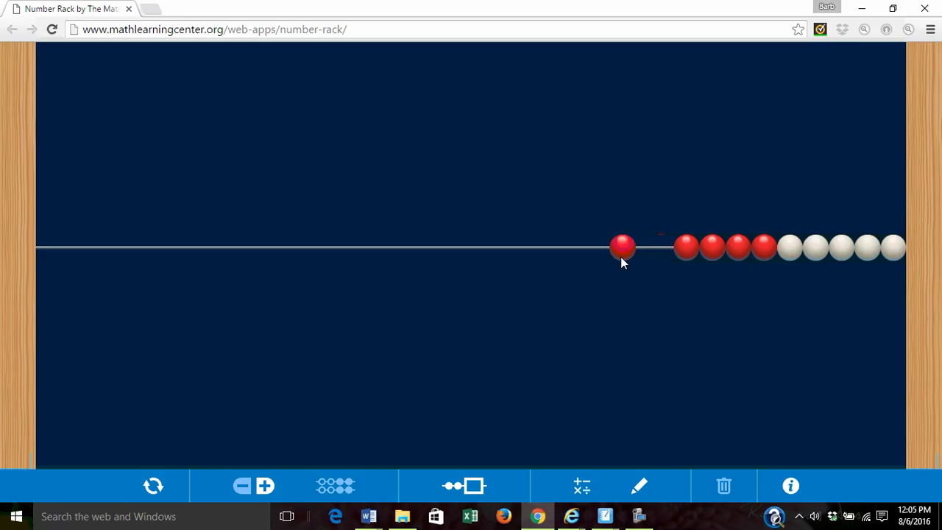
{"action": "left_click_drag", "start_coordinate": [621, 247], "coordinate": [556, 247]}
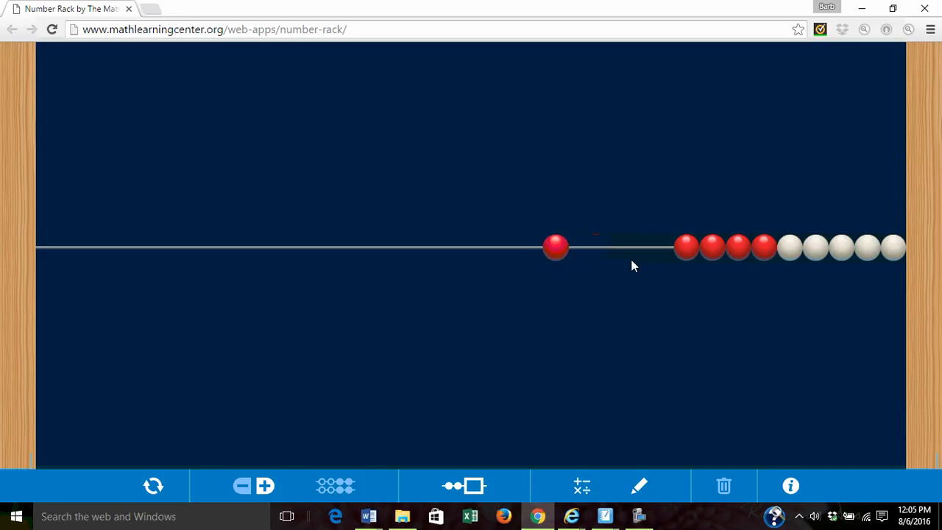
{"action": "left_click_drag", "start_coordinate": [685, 247], "coordinate": [583, 247]}
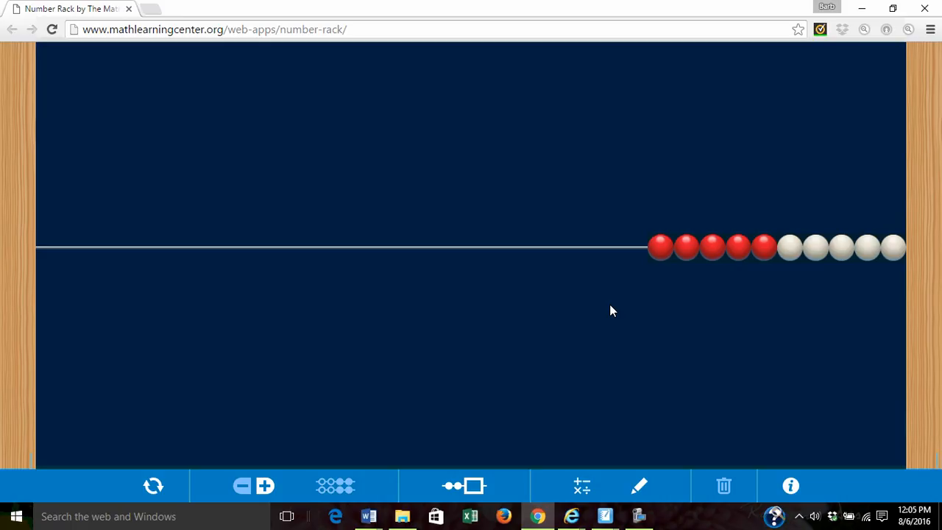
{"action": "mouse_move", "coordinate": [636, 287]}
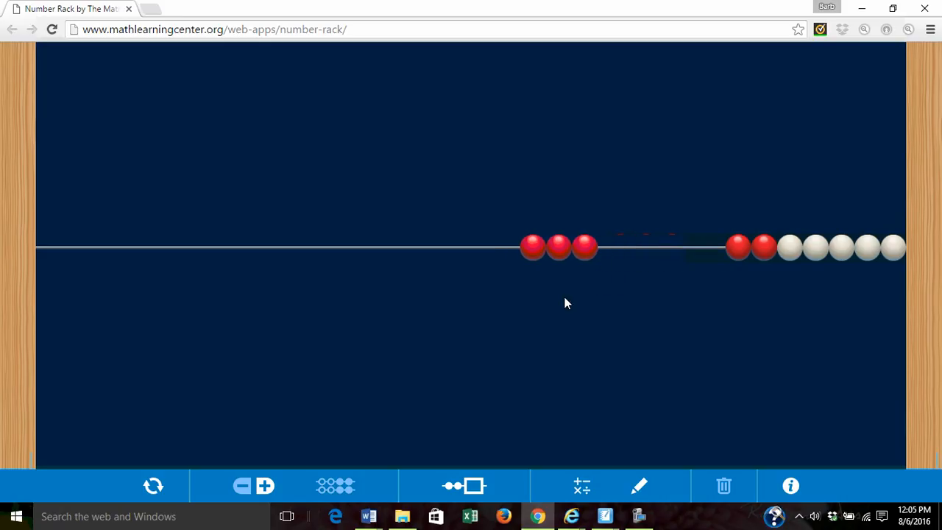
{"action": "mouse_move", "coordinate": [527, 254]}
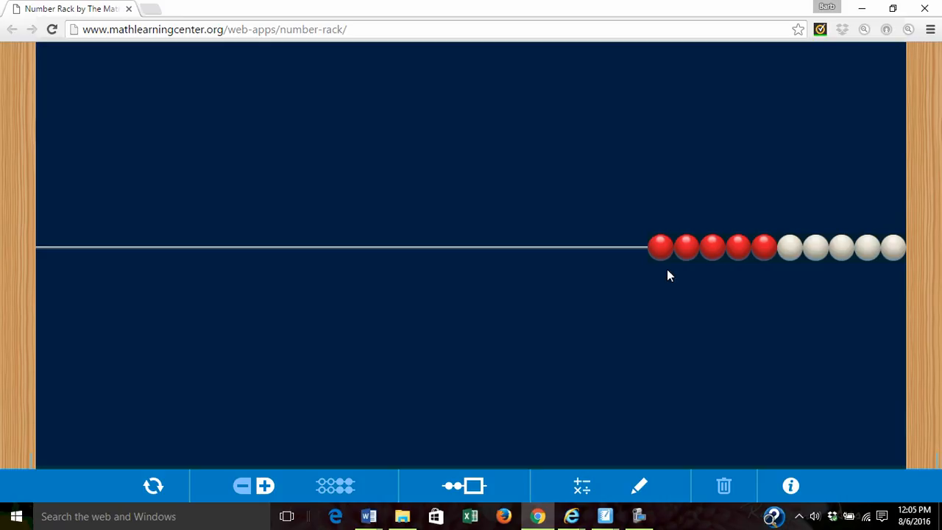
{"action": "mouse_move", "coordinate": [769, 277]}
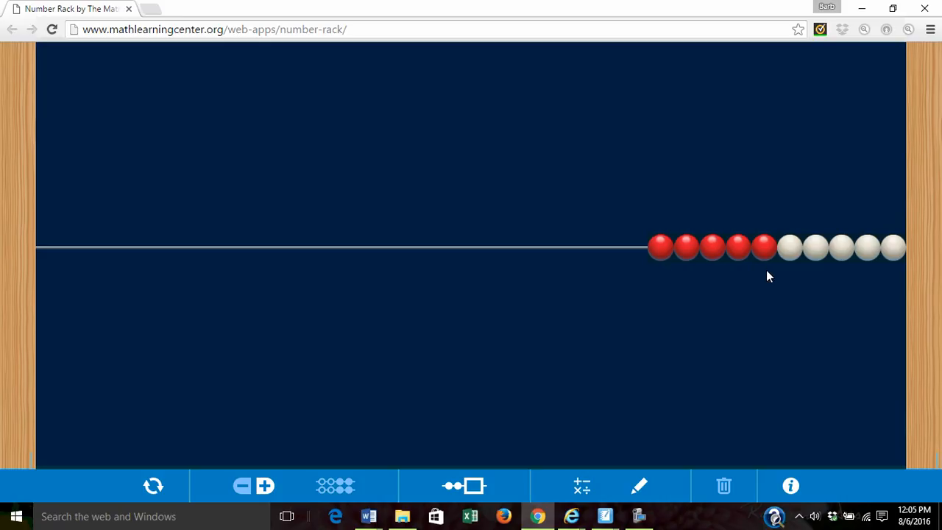
Slide all five red beads far left, away from the five white beads
{"action": "left_click_drag", "start_coordinate": [765, 248], "coordinate": [736, 247]}
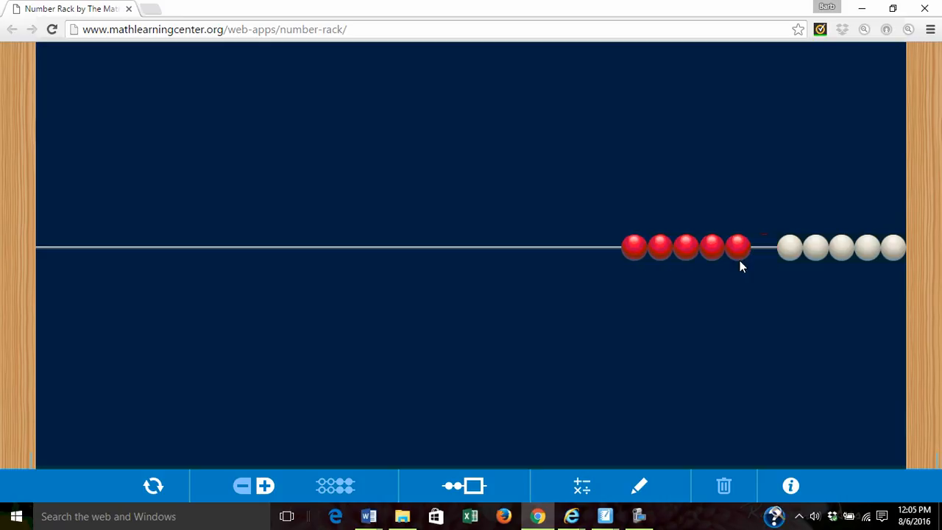
{"action": "left_click_drag", "start_coordinate": [736, 247], "coordinate": [611, 247]}
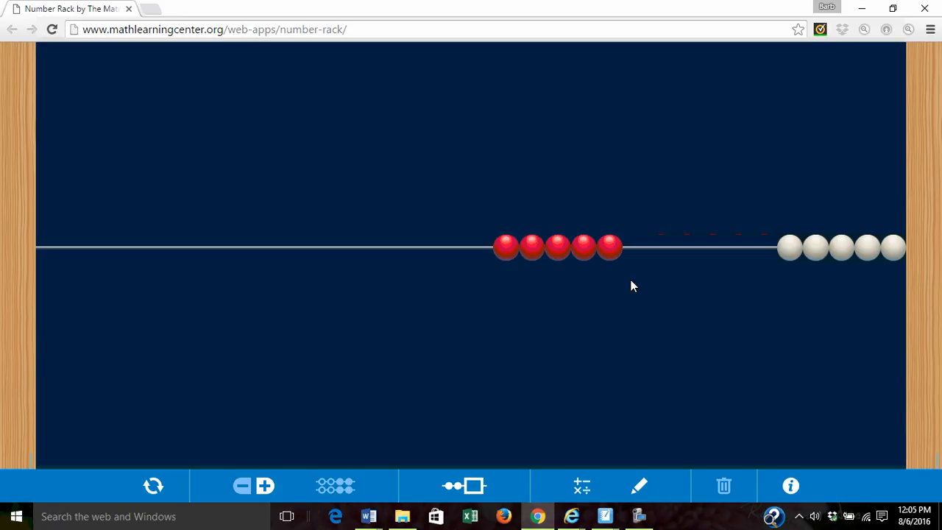
{"action": "mouse_move", "coordinate": [507, 254]}
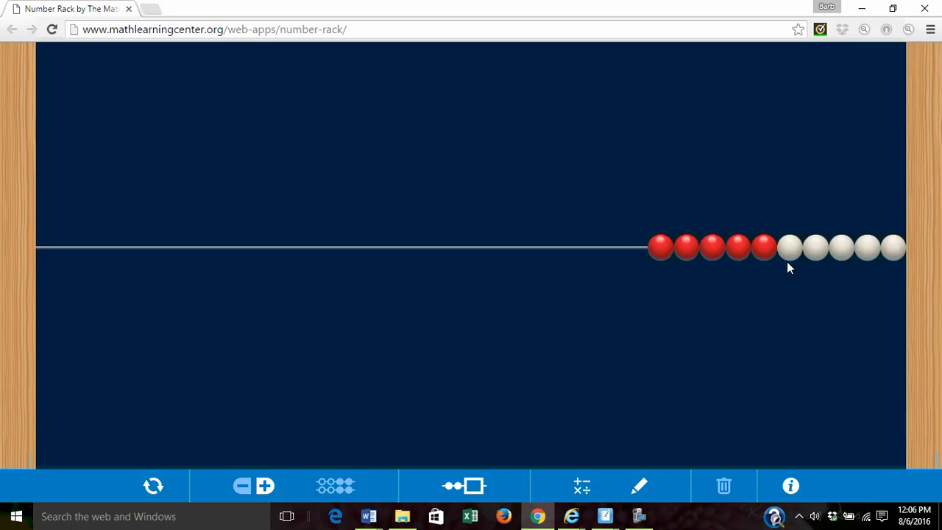
{"action": "mouse_move", "coordinate": [824, 259]}
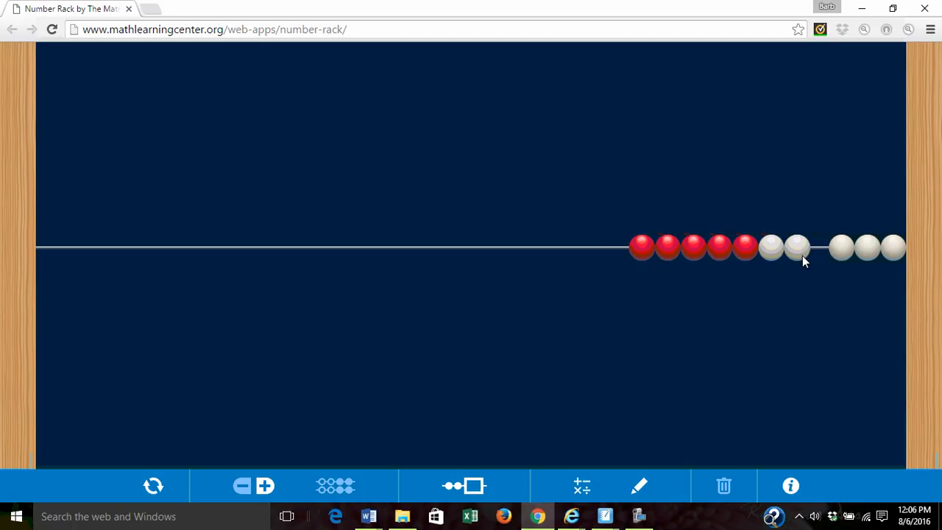
{"action": "left_click_drag", "start_coordinate": [798, 248], "coordinate": [606, 247]}
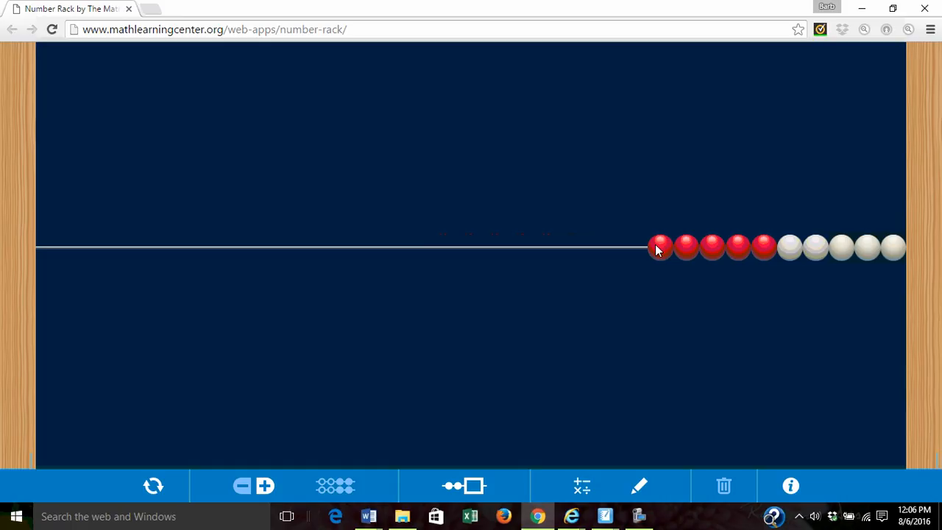
{"action": "mouse_move", "coordinate": [621, 292]}
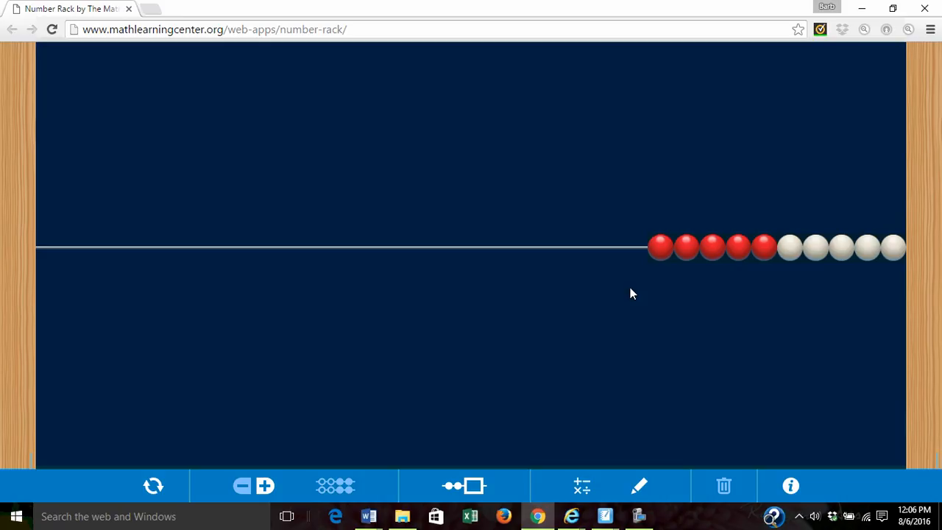
{"action": "mouse_move", "coordinate": [760, 268]}
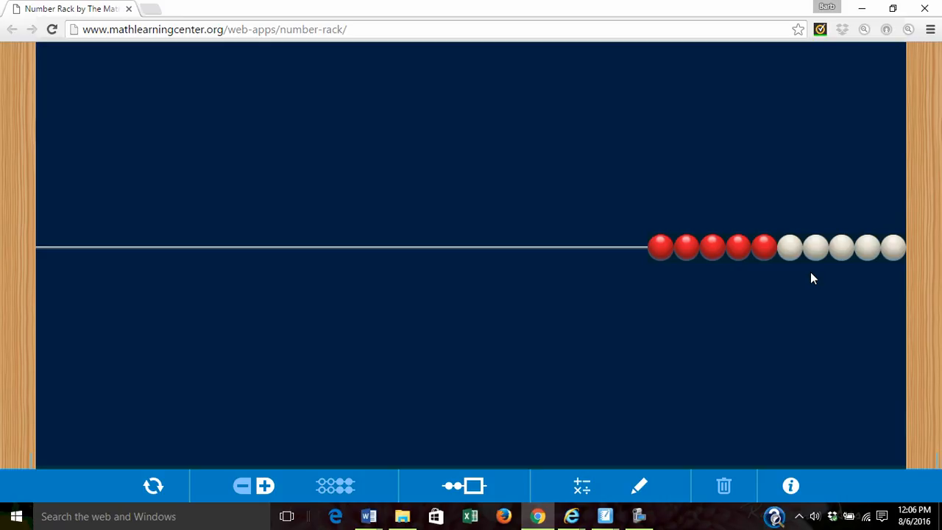
{"action": "mouse_move", "coordinate": [813, 276]}
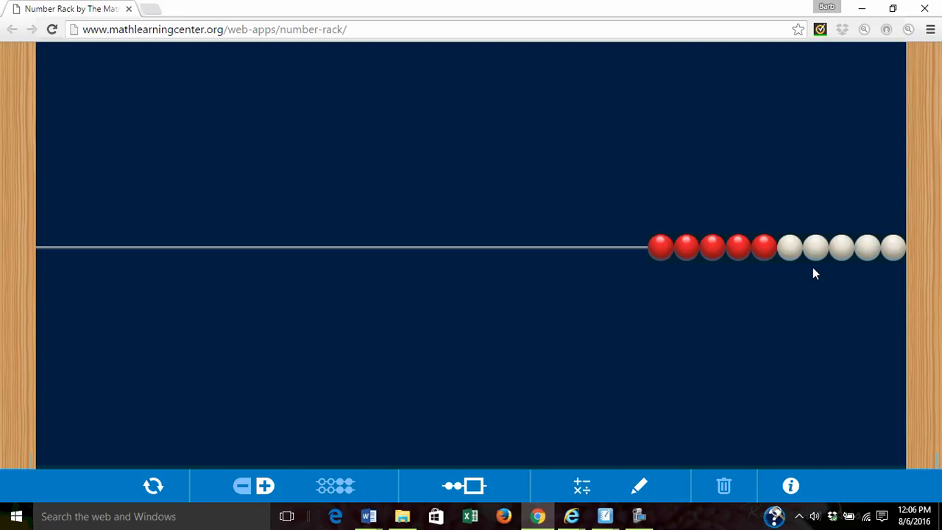